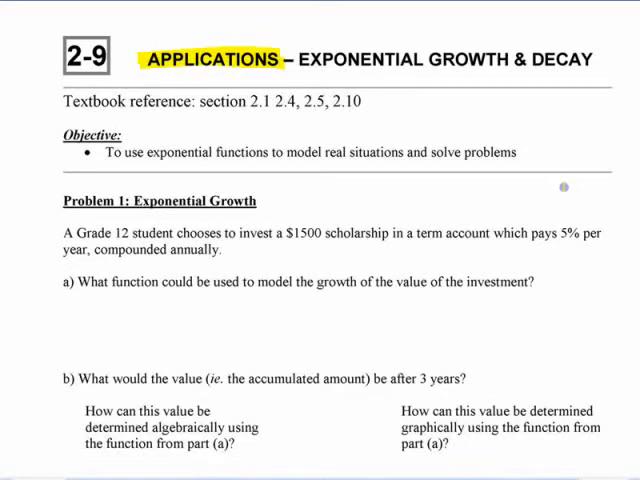
# Scroll the worksheet to show the Problem 1: Exponential Growth heading and its questions.
pyautogui.scroll(3)
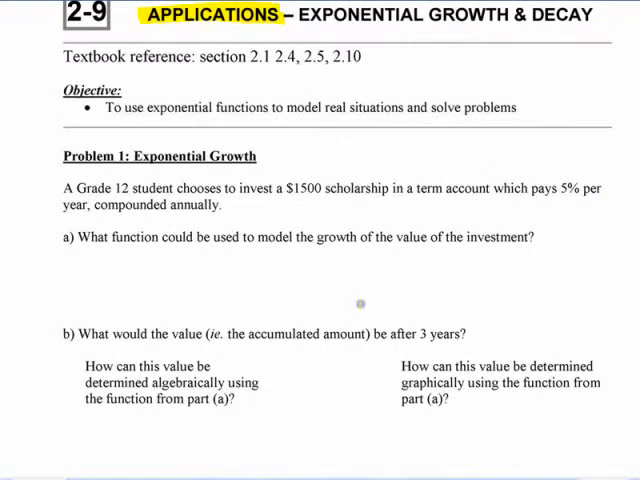
pyautogui.moveTo(258, 216)
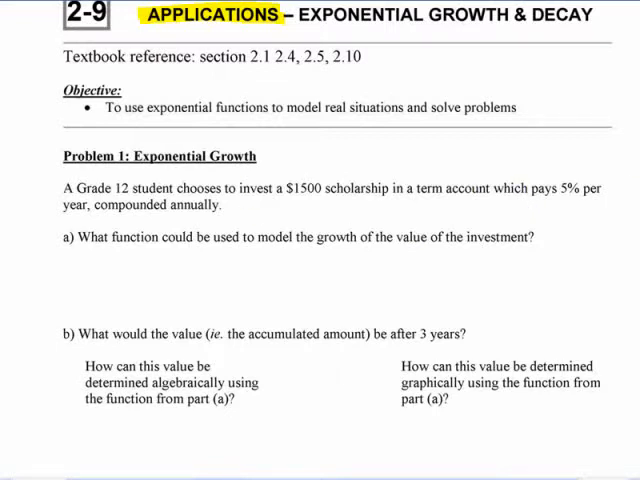
pyautogui.moveTo(380, 246)
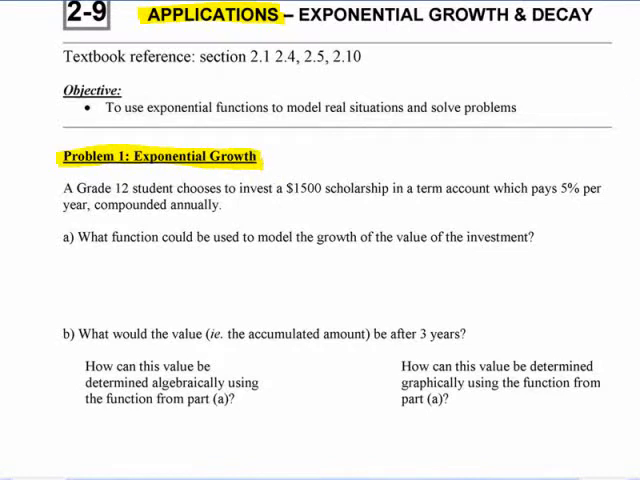
pyautogui.scroll(-3)
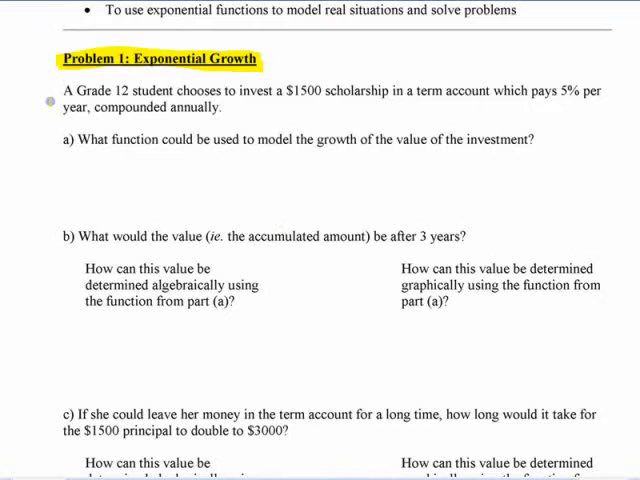
pyautogui.scroll(3)
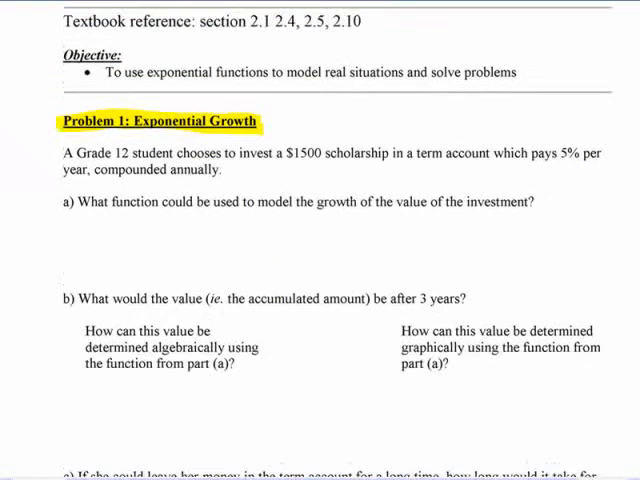
pyautogui.scroll(3)
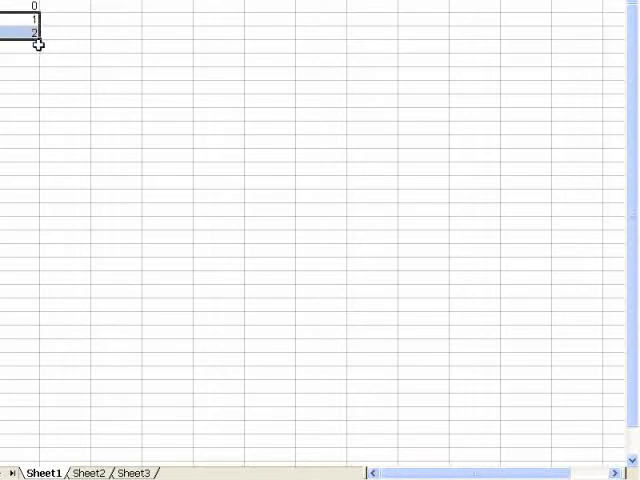
# Drag the fill handle from 0 down to row 30 so column A lists 0 through 29.
pyautogui.moveTo(36, 32); pyautogui.dragTo(30, 356)
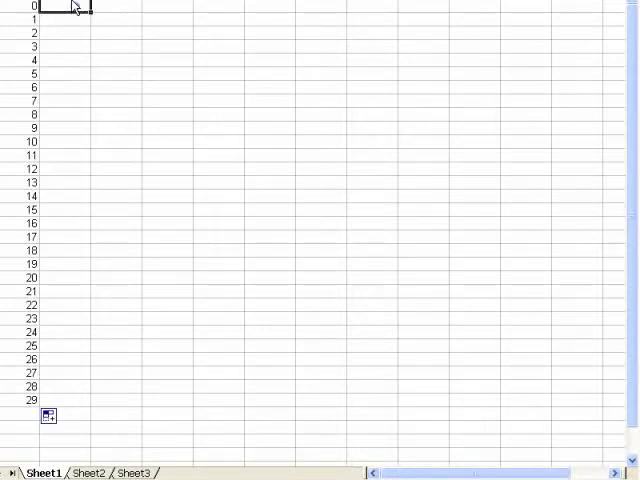
# Enter 100 and 150, then fill the 50-step series down to 1550 at x = 29.
pyautogui.write('100')
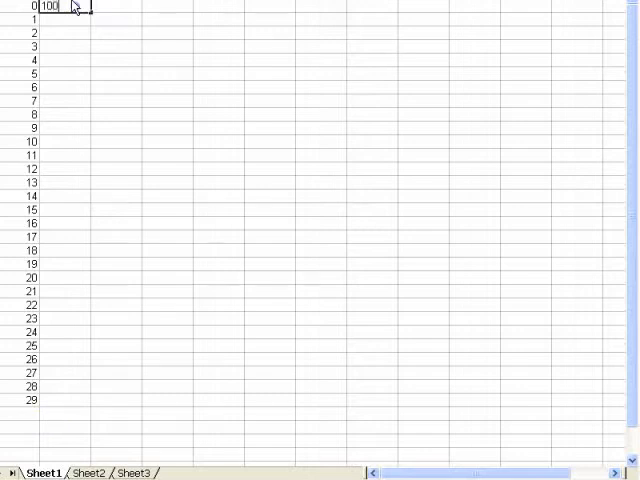
pyautogui.press('Return')
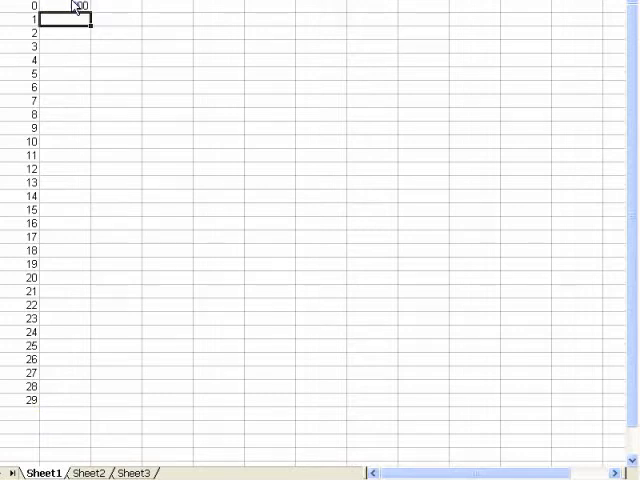
pyautogui.write('150')
pyautogui.click(66, 32)
pyautogui.write('200')
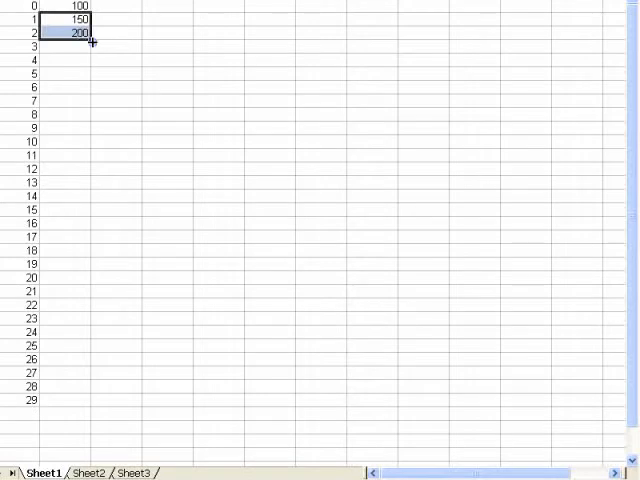
pyautogui.moveTo(90, 48); pyautogui.dragTo(78, 404)
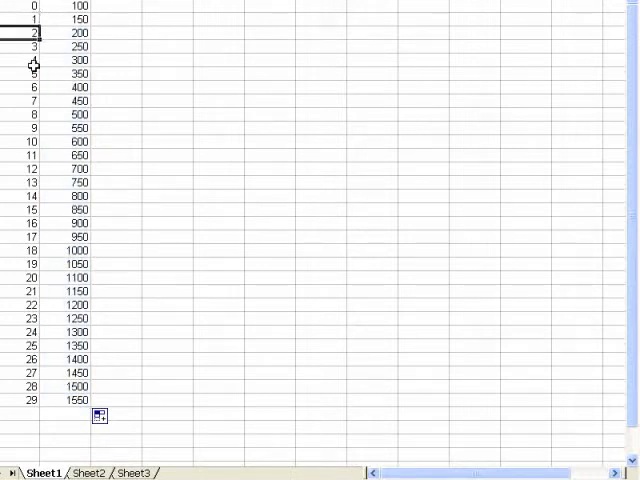
pyautogui.click(66, 32)
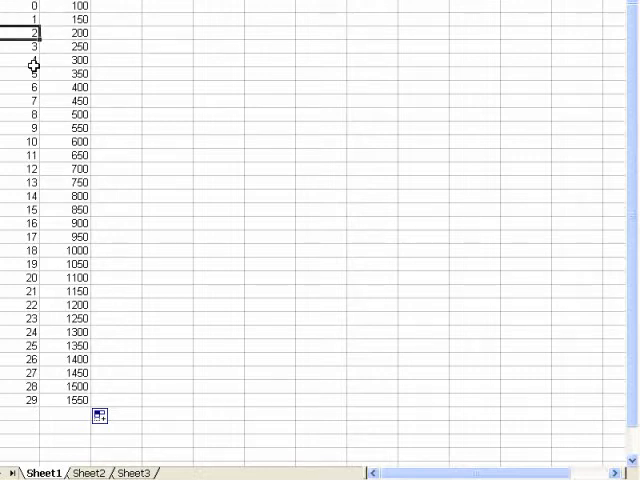
pyautogui.click(76, 32)
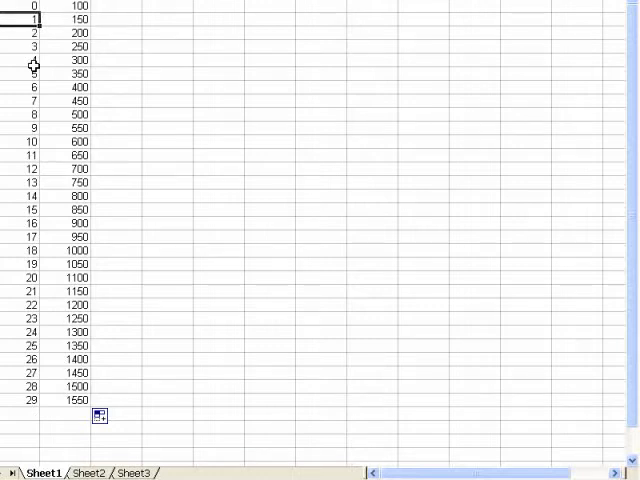
pyautogui.click(70, 32)
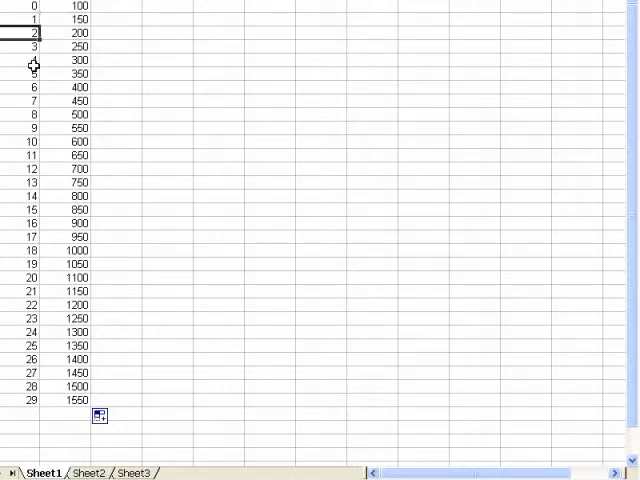
pyautogui.click(80, 18)
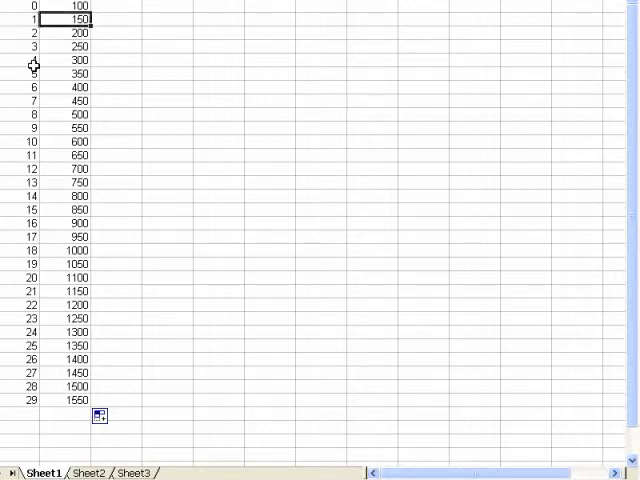
pyautogui.click(70, 38)
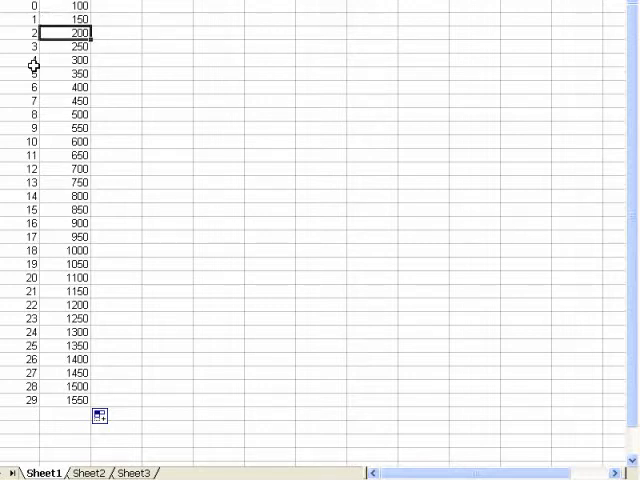
pyautogui.click(70, 18)
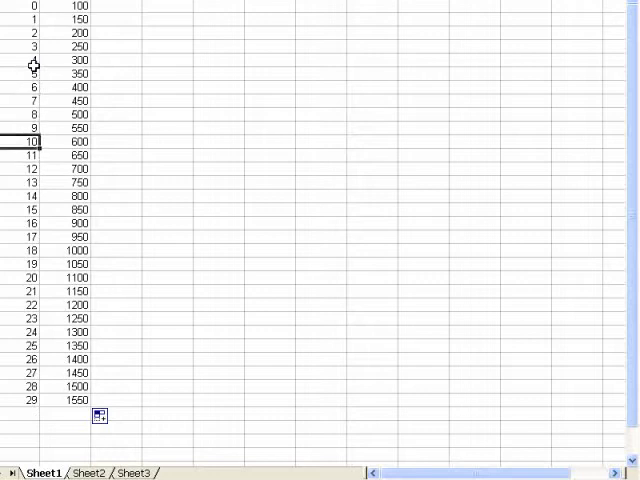
pyautogui.click(70, 156)
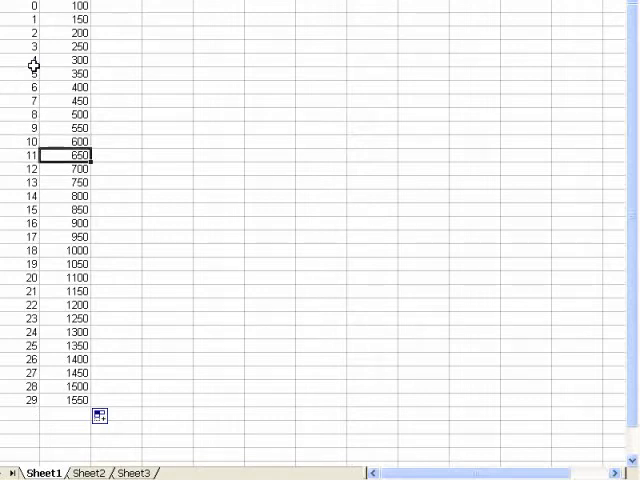
pyautogui.click(10, 208)
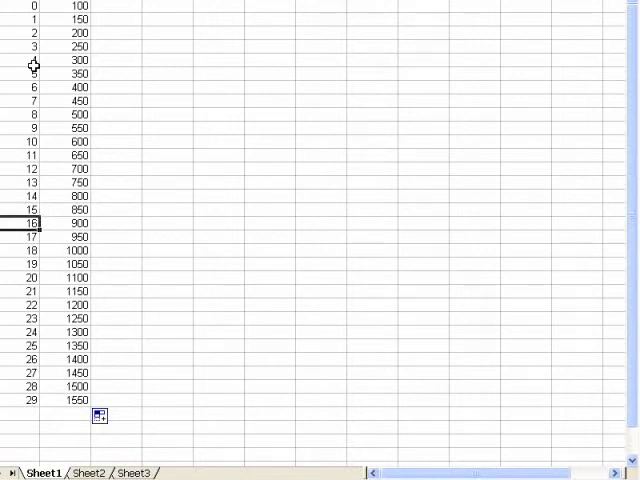
pyautogui.click(170, 8)
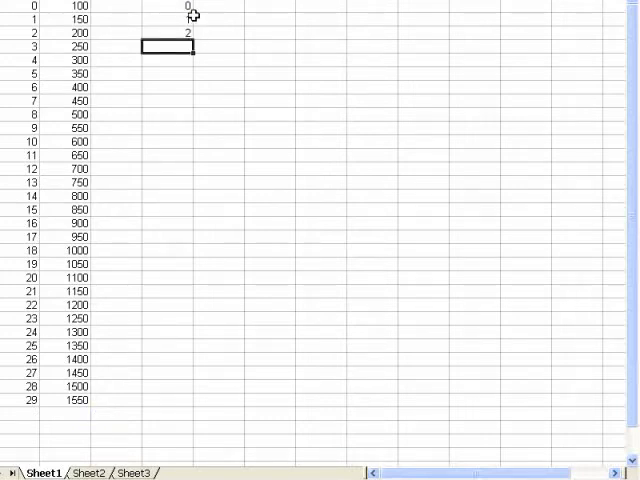
# Fill a second x column 0–29 and clear the typed linear values below 100.
pyautogui.moveTo(170, 4); pyautogui.dragTo(170, 32)
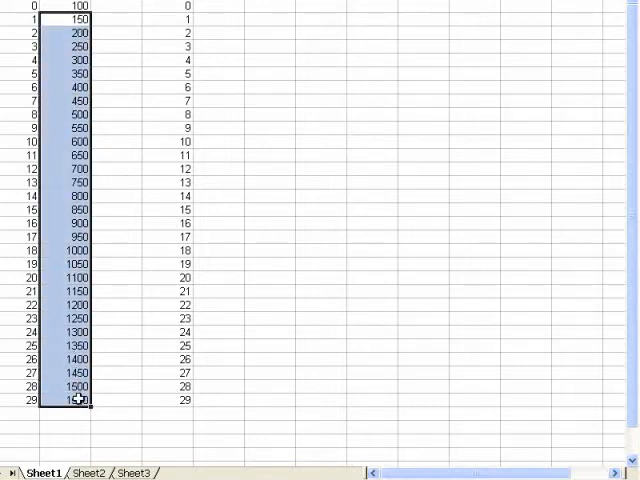
pyautogui.press('Delete')
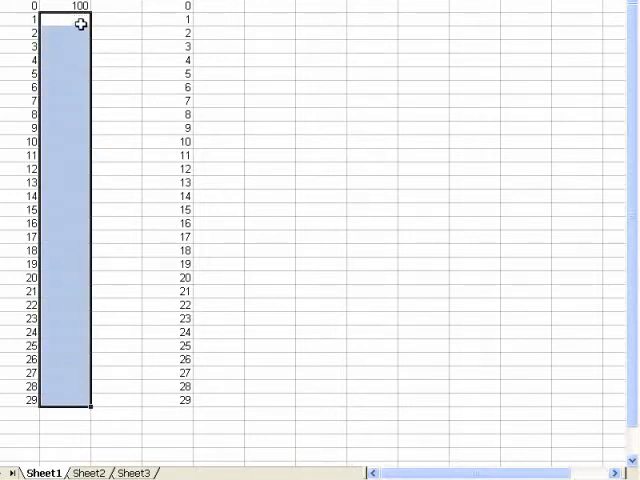
pyautogui.click(62, 18)
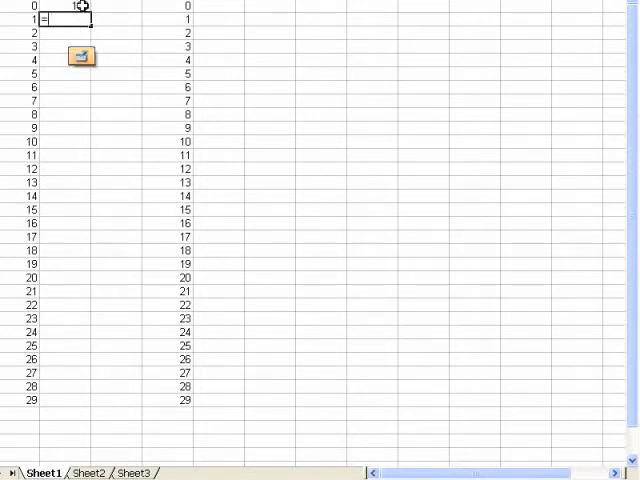
# Enter =B1+50 below 100 and fill it down to row 29, giving 100 to 1550.
pyautogui.write('=B1')
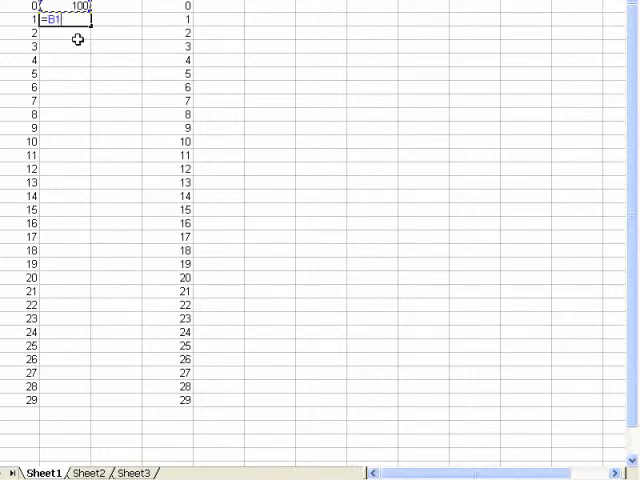
pyautogui.write('+50')
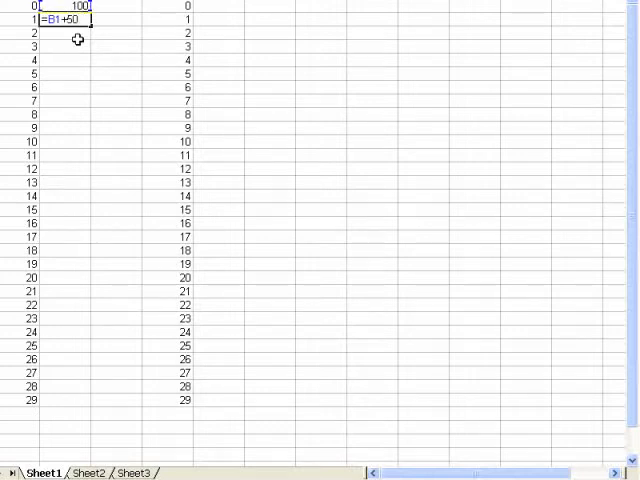
pyautogui.press('Return')
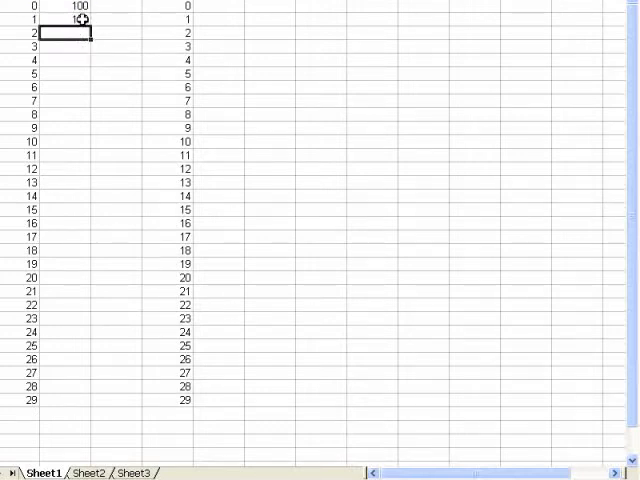
pyautogui.moveTo(84, 18); pyautogui.dragTo(96, 290)
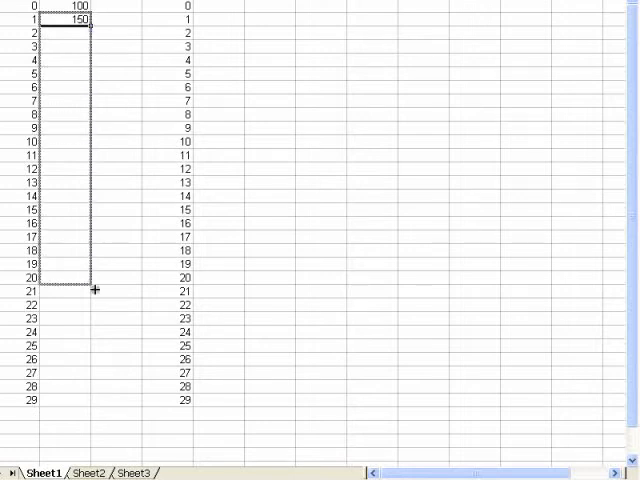
pyautogui.moveTo(96, 292); pyautogui.dragTo(76, 400)
pyautogui.write('=E1*')
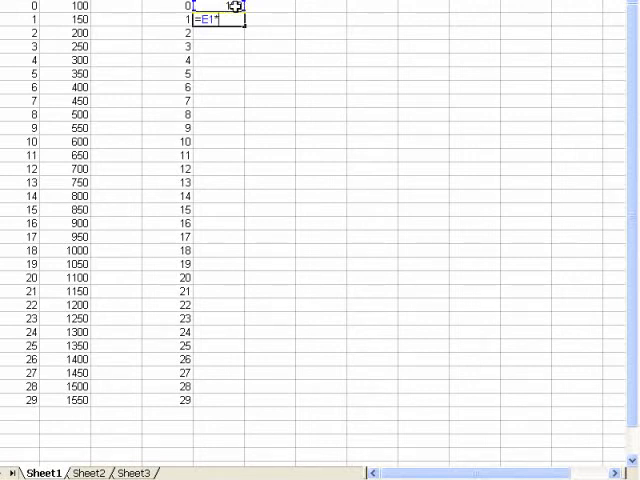
# Commit the doubling formula, fill it to row 7, and check the 100, 200, 400 cells.
pyautogui.press('Return')
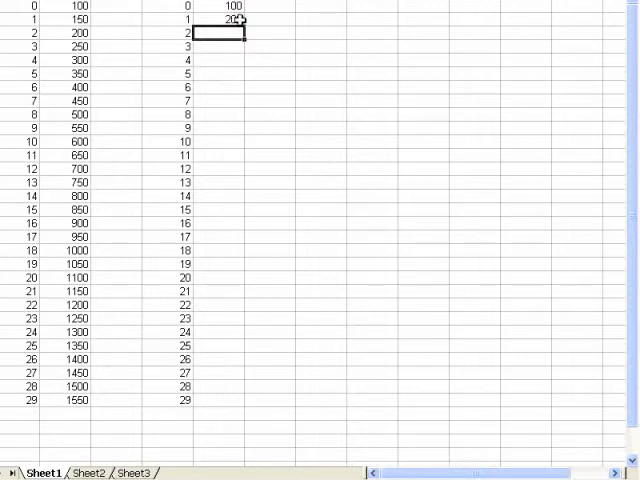
pyautogui.moveTo(230, 22); pyautogui.dragTo(230, 84)
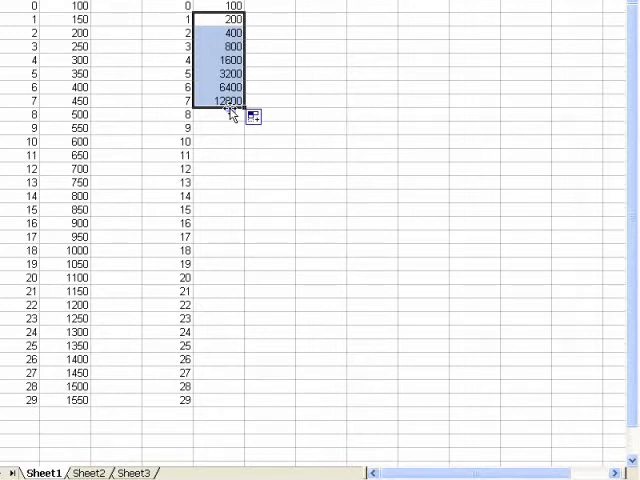
pyautogui.click(230, 20)
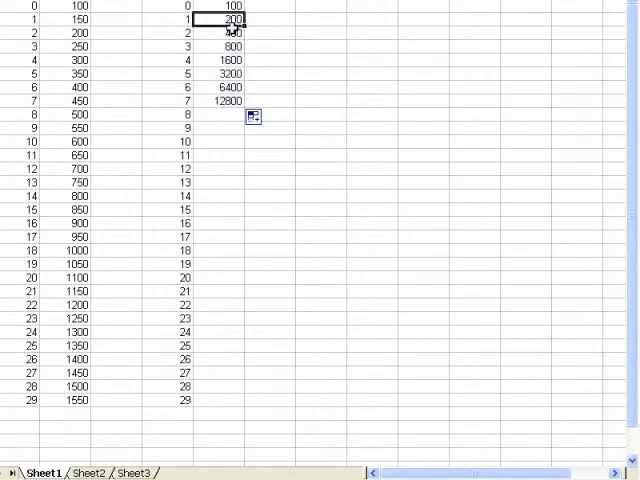
pyautogui.click(228, 32)
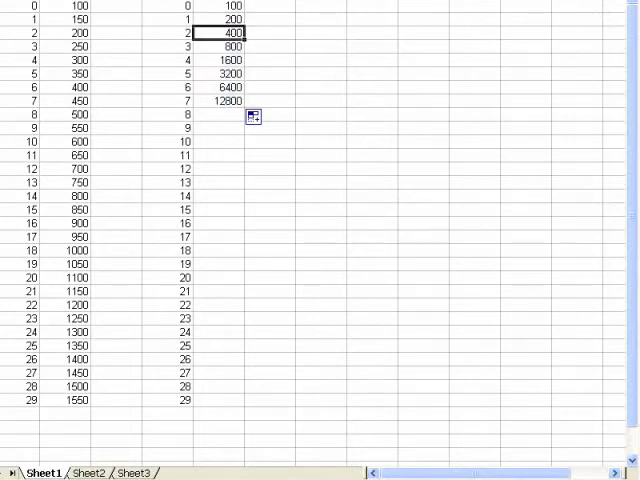
pyautogui.click(230, 6)
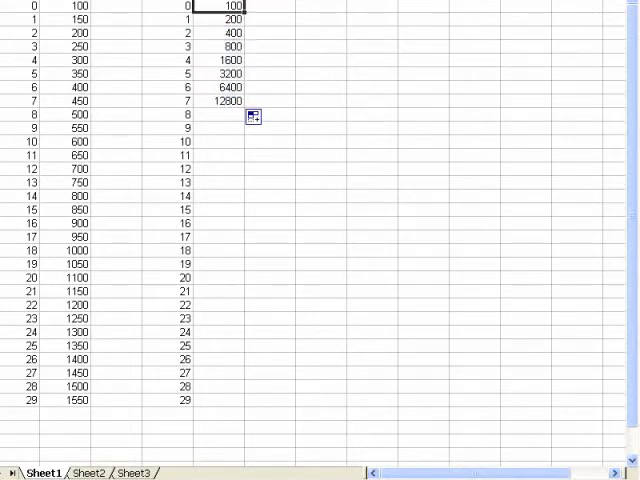
pyautogui.click(224, 18)
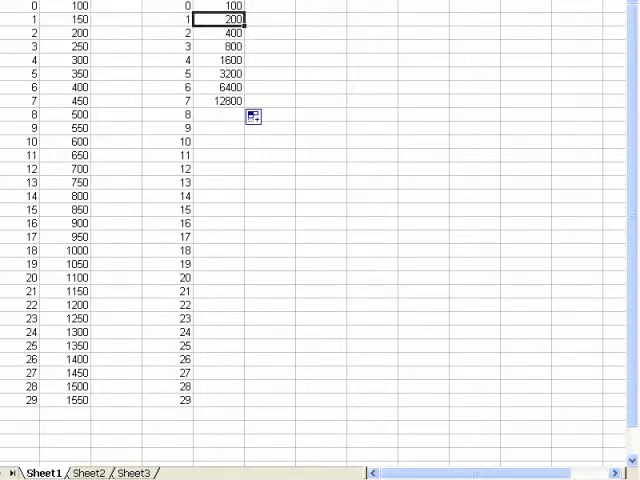
# Inspect the 800, 3200, 12800 doubling values and the 550 linear value, then select the first doubling cell.
pyautogui.click(228, 46)
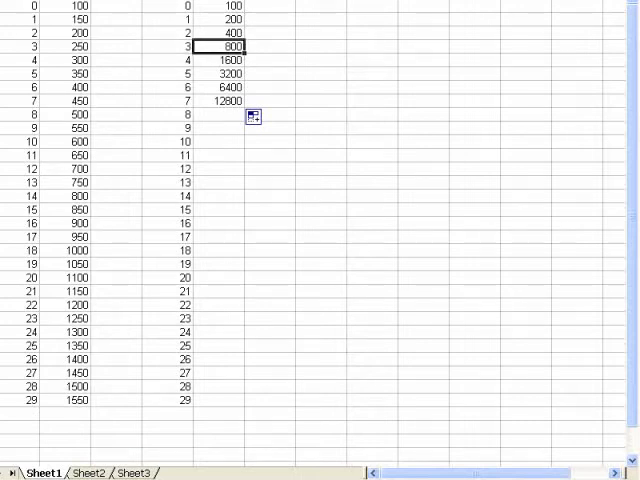
pyautogui.click(228, 100)
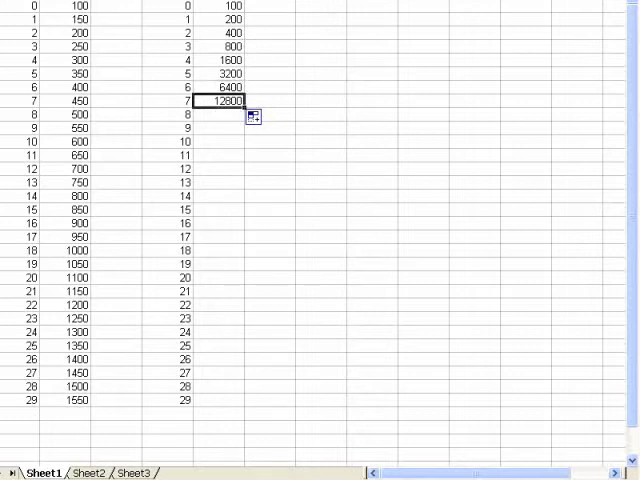
pyautogui.click(224, 72)
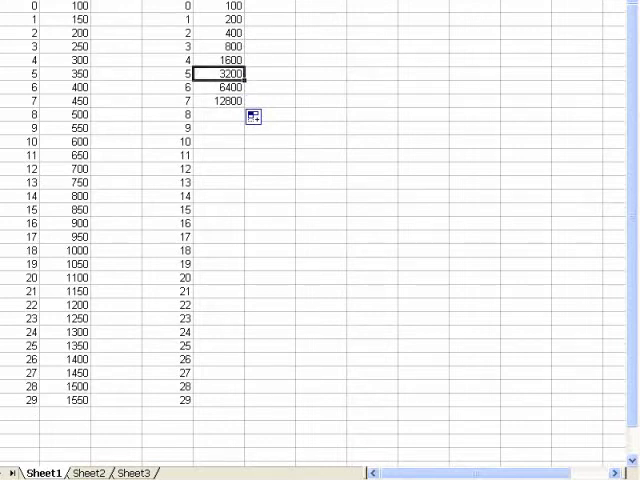
pyautogui.click(196, 72)
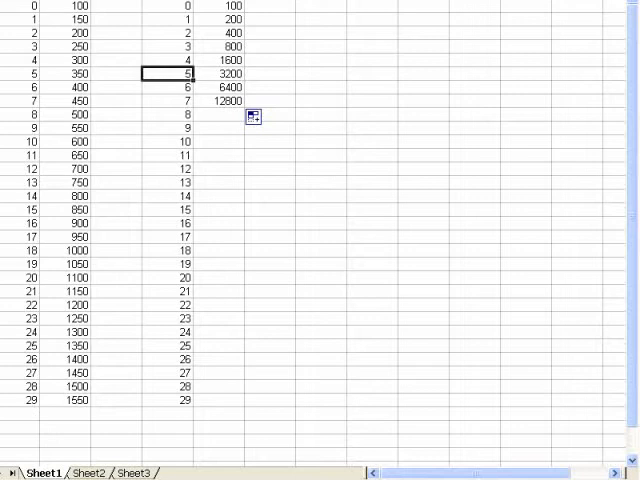
pyautogui.click(64, 140)
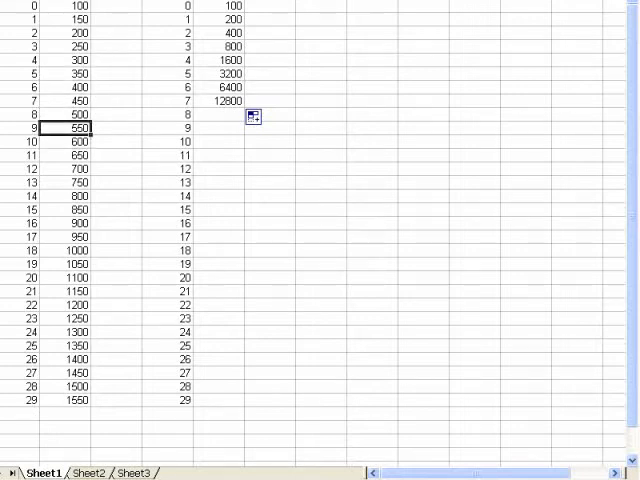
pyautogui.click(228, 100)
pyautogui.write('=E1')
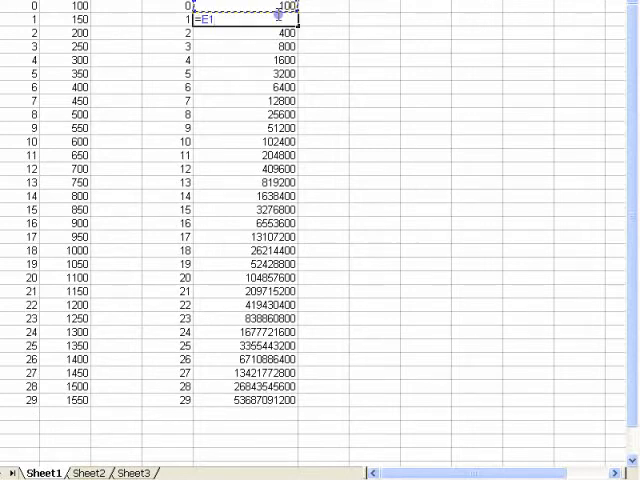
# Rewrite the formula as cell above *0.5 and fill to row 7, halving 100 down to 0.78125.
pyautogui.write('*')
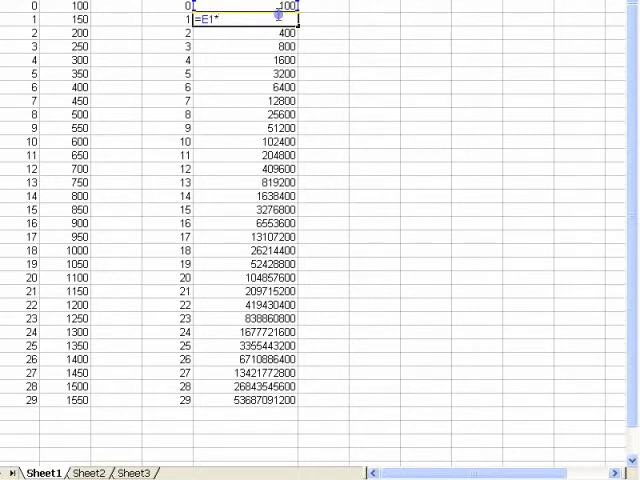
pyautogui.write('0.5')
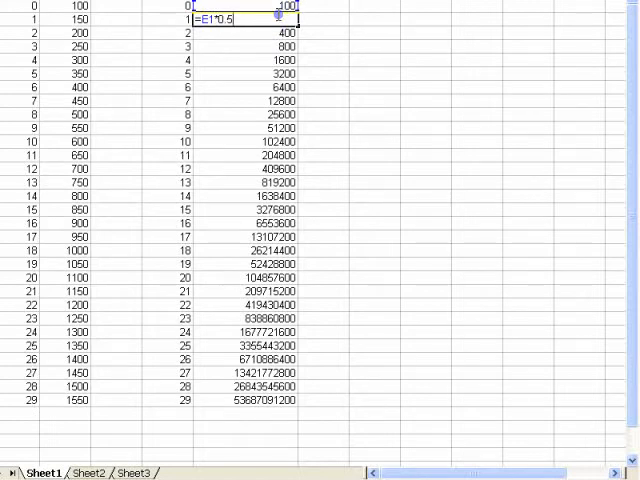
pyautogui.press('Return')
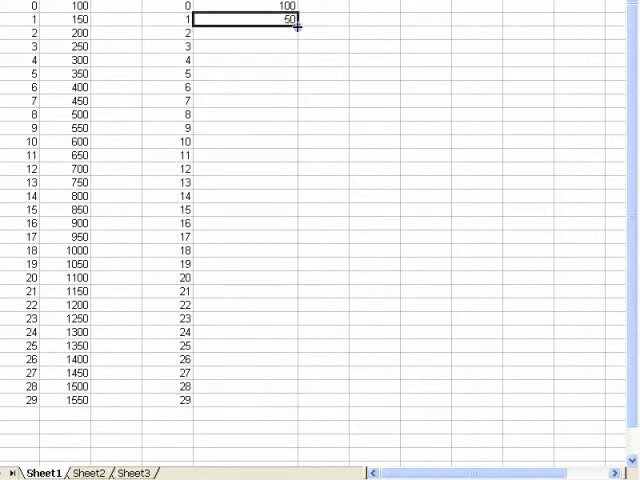
pyautogui.moveTo(300, 24); pyautogui.dragTo(300, 104)
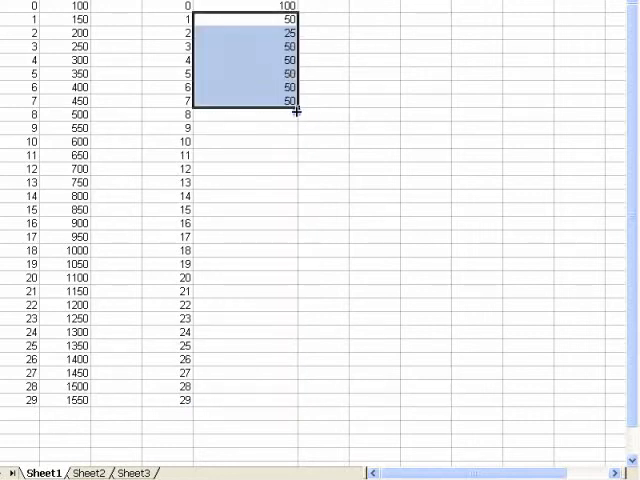
pyautogui.moveTo(292, 114); pyautogui.dragTo(292, 108)
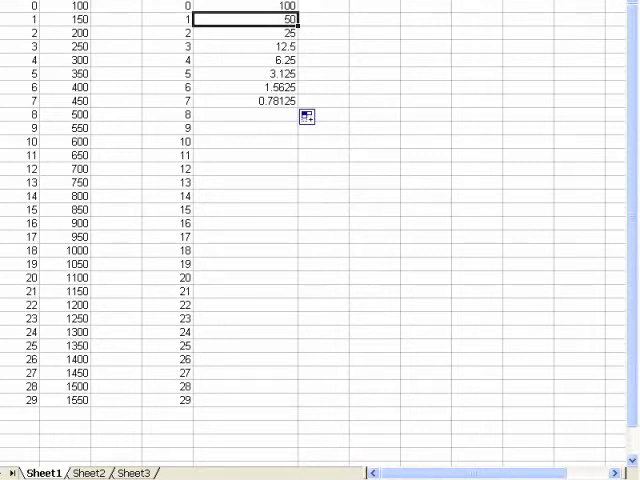
pyautogui.moveTo(272, 140)
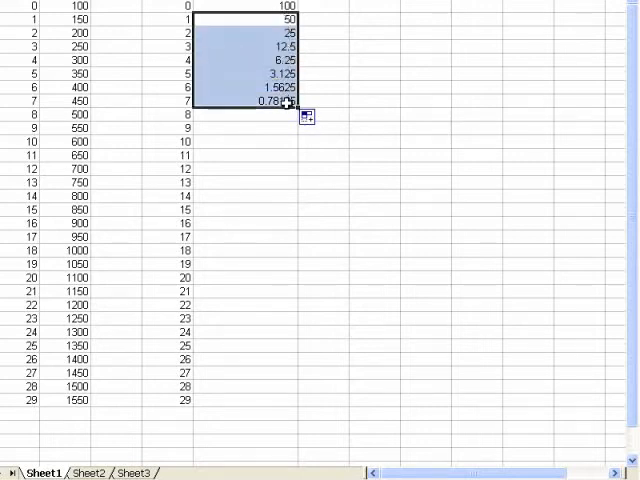
# Clear the halving values and enter =E1*1.1 in E2 for 10% growth per row.
pyautogui.press('Delete')
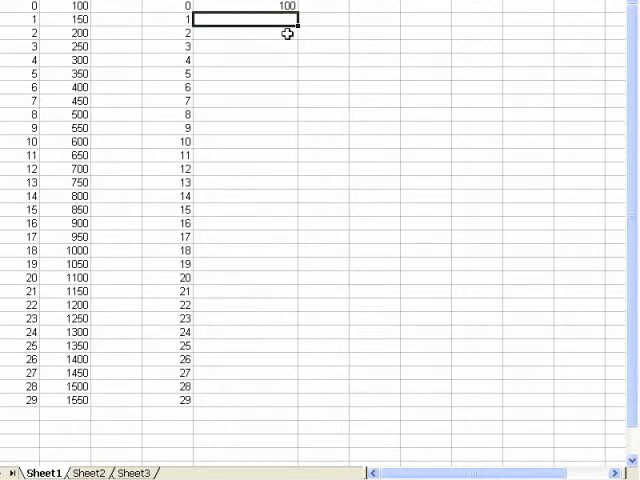
pyautogui.write('=E1')
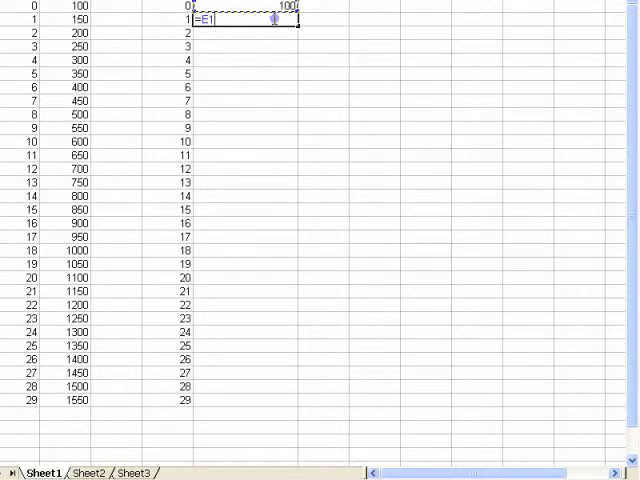
pyautogui.write('*')
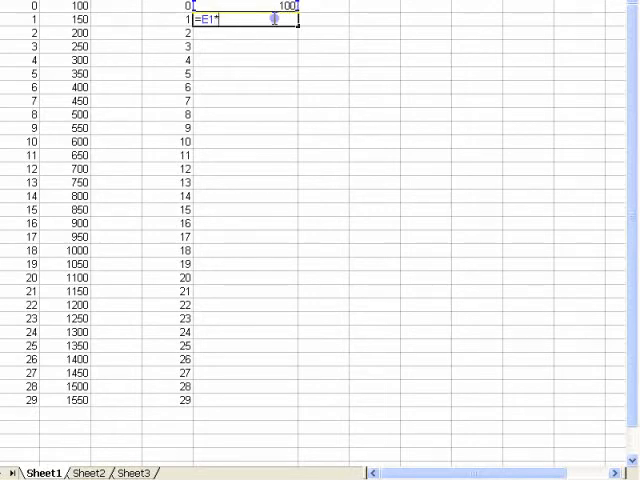
pyautogui.write('1')
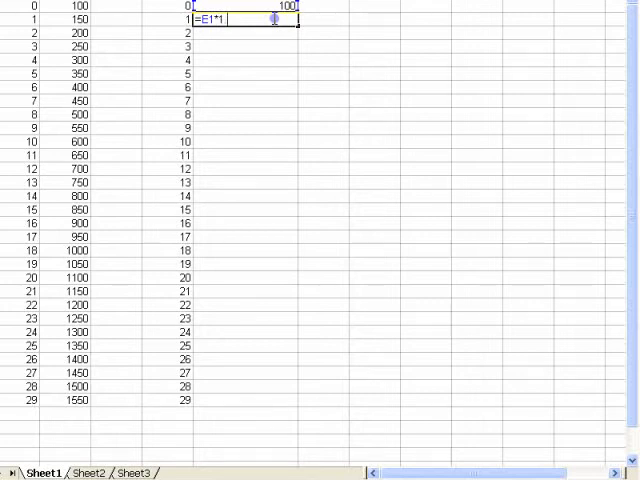
pyautogui.write('.1')
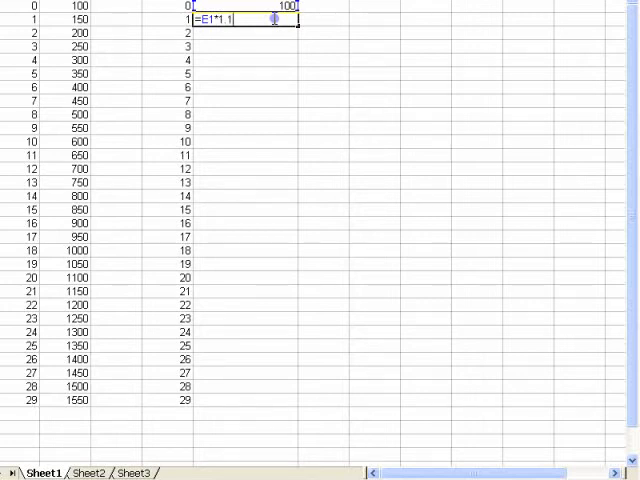
pyautogui.press('Return')
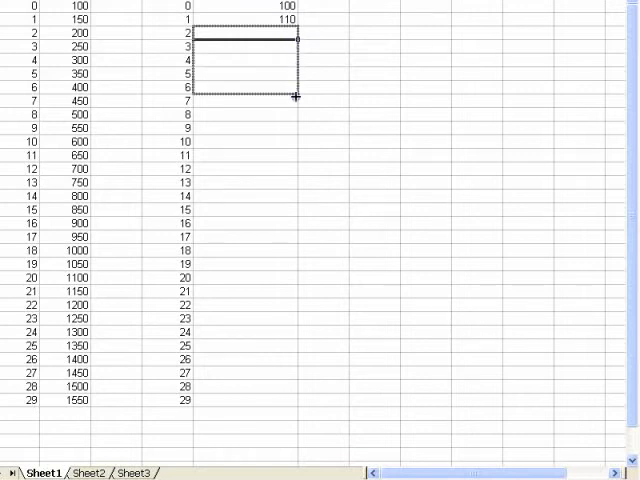
# Fill the 10% growth formula down column E to row 29.
pyautogui.moveTo(296, 96); pyautogui.dragTo(296, 30)
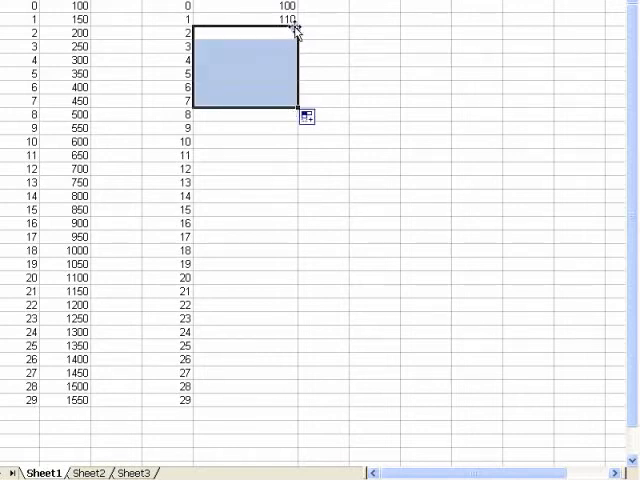
pyautogui.moveTo(300, 108); pyautogui.dragTo(300, 54)
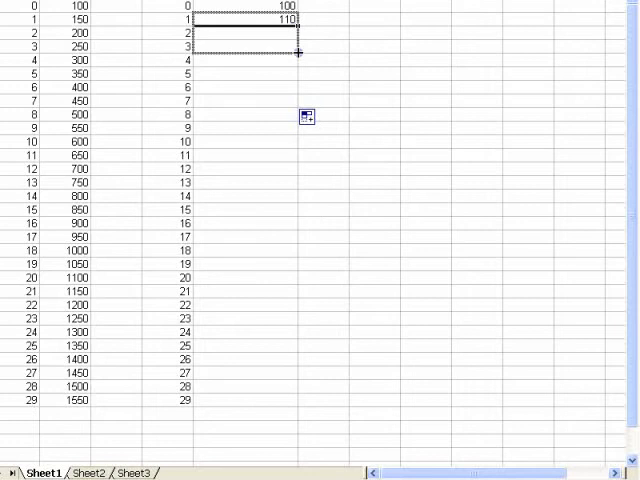
pyautogui.moveTo(298, 50); pyautogui.dragTo(284, 112)
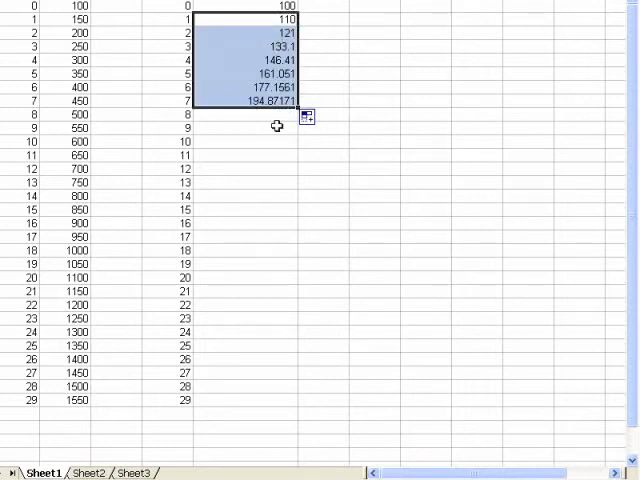
pyautogui.moveTo(280, 112); pyautogui.dragTo(284, 344)
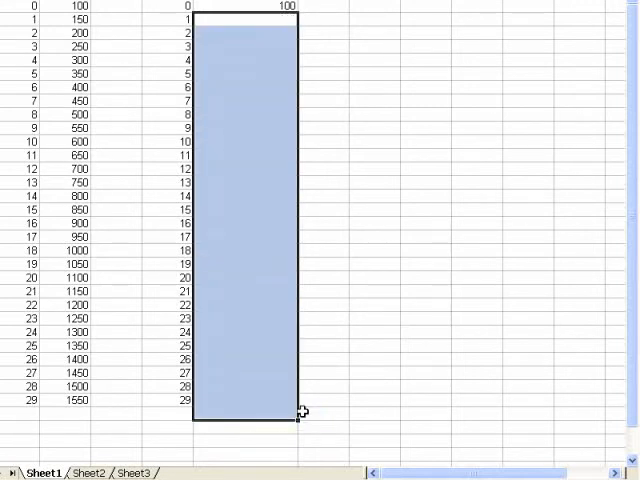
# Enter =E1 in E2 so the cell copies the 100 above it.
pyautogui.click(248, 20)
pyautogui.write('=E1*')
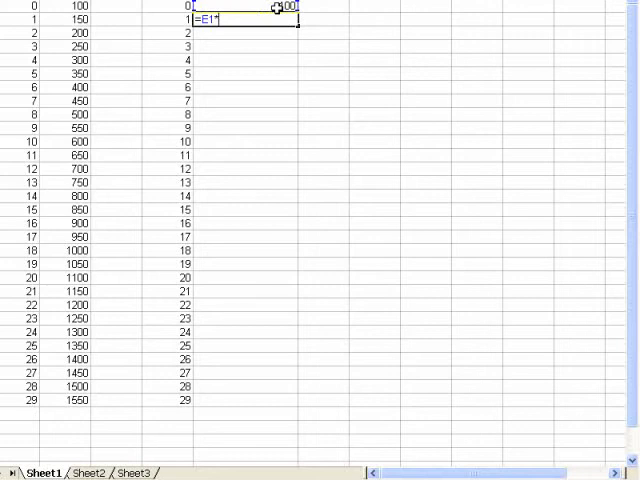
pyautogui.press('Return')
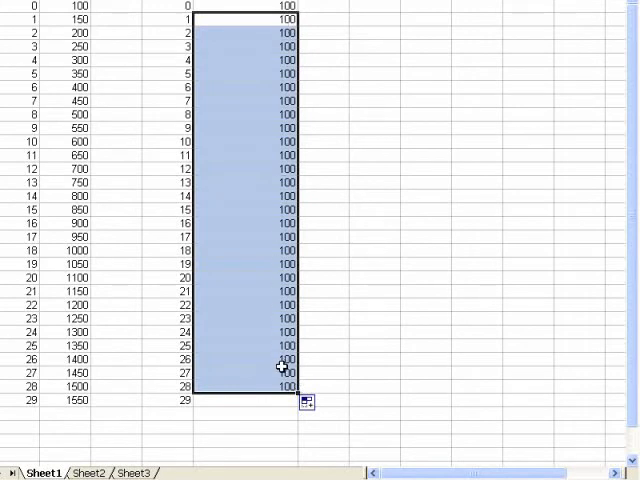
pyautogui.moveTo(280, 24)
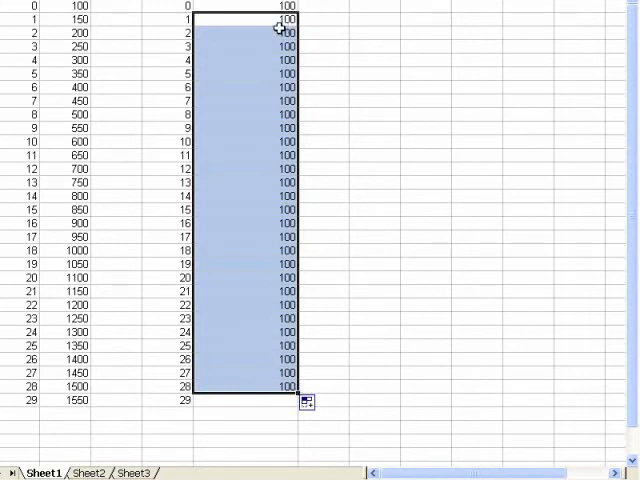
pyautogui.moveTo(278, 252)
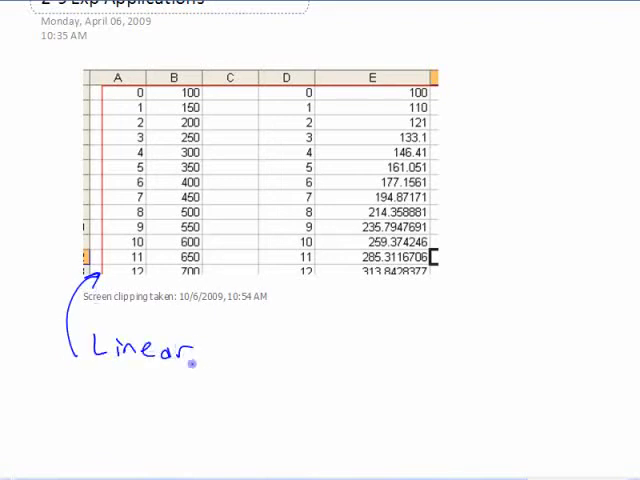
# Write Linear Growth and Arithmetic Sequence beside the linear data in pen.
pyautogui.write('Growth')
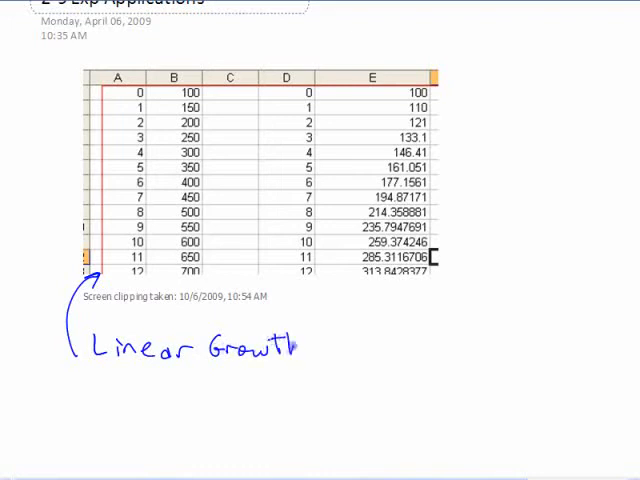
pyautogui.write('Arithmetic S')
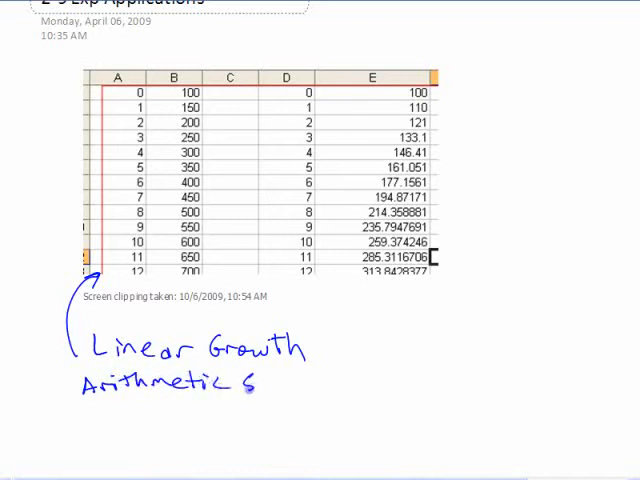
pyautogui.write('equenc')
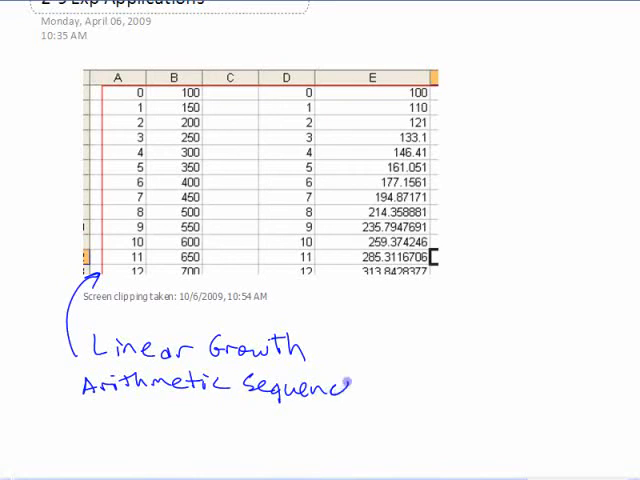
pyautogui.scroll(-3)
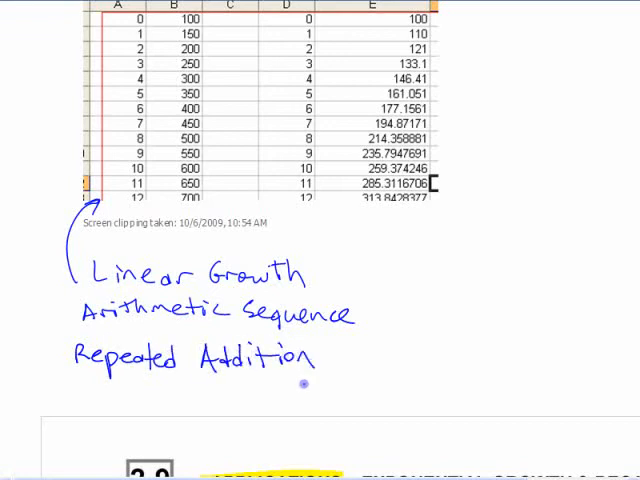
pyautogui.moveTo(392, 240)
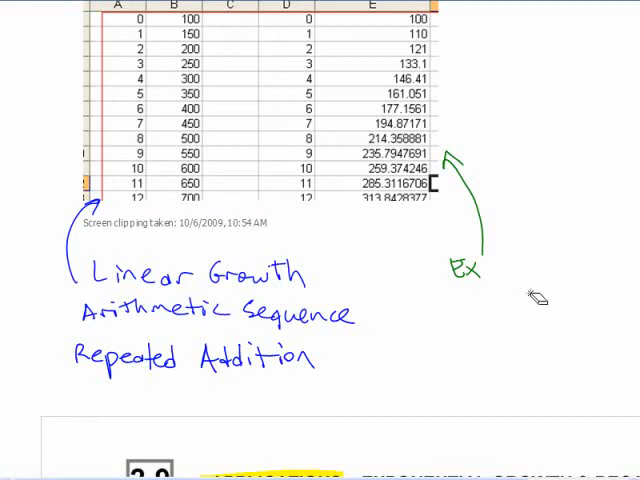
# Write Exponential Growth (Decay), Geometric Sequence and Repeated Multiply in green beside column E.
pyautogui.write('Exponential Growth')
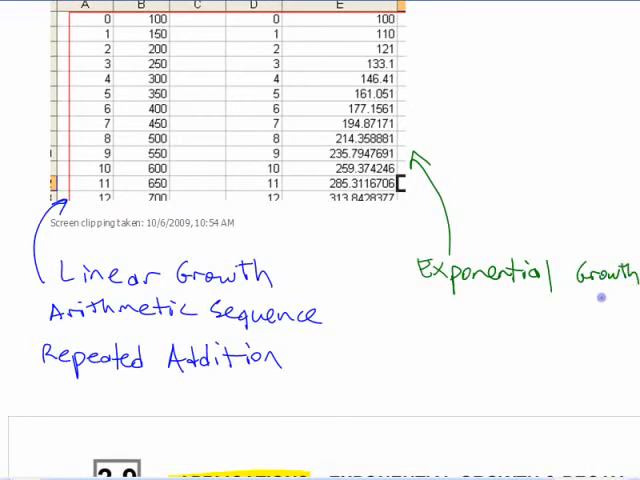
pyautogui.write('(Decay')
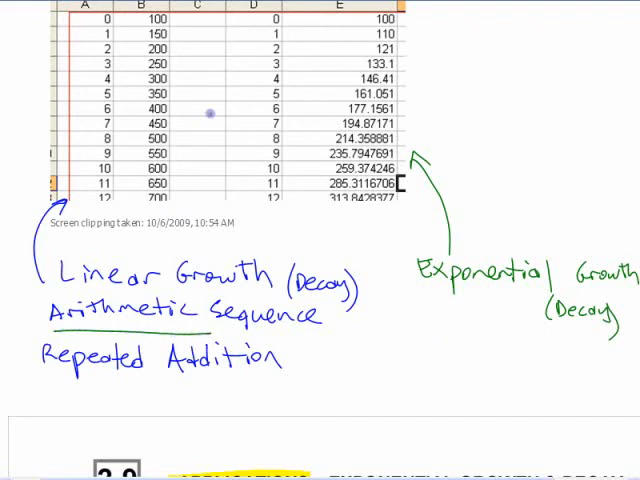
pyautogui.write('Geometric Sequence')
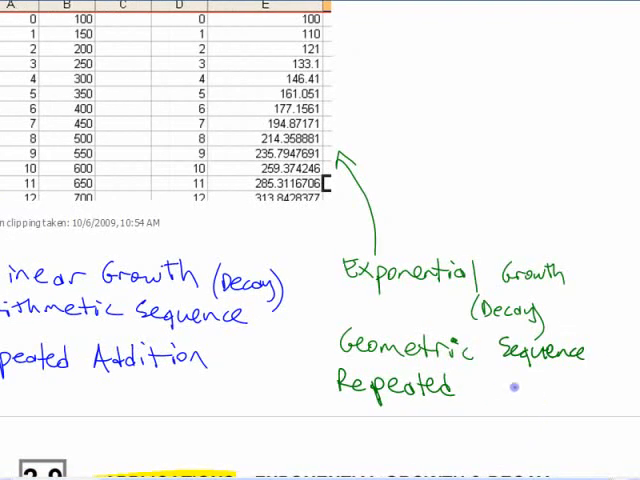
pyautogui.write('Multiply')
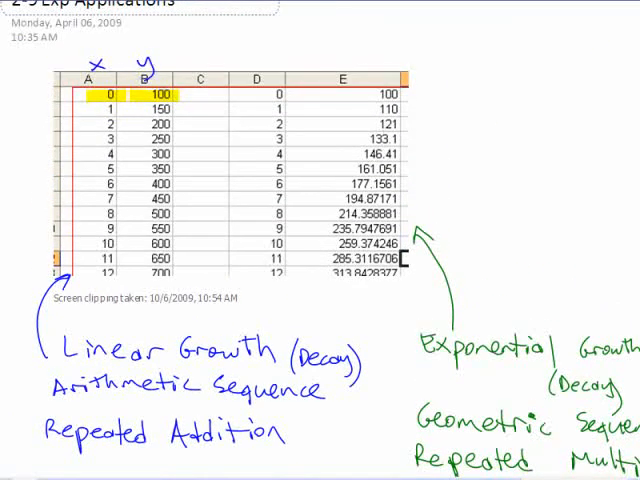
# Label the columns x and y and write 100 + 50 + 50 + … as y = 100 + 50x.
pyautogui.scroll(-3)
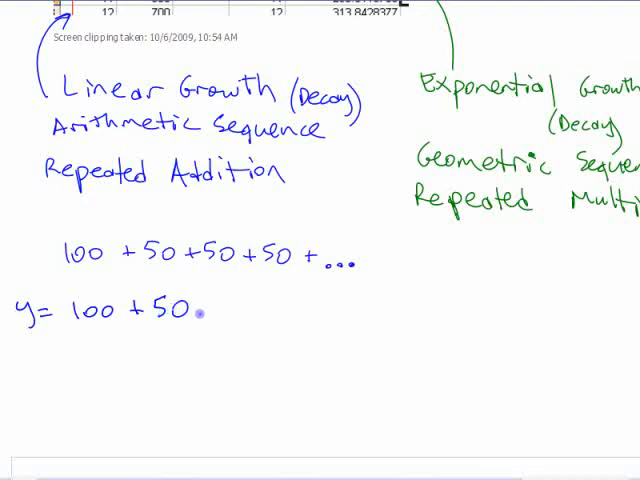
pyautogui.write('x')
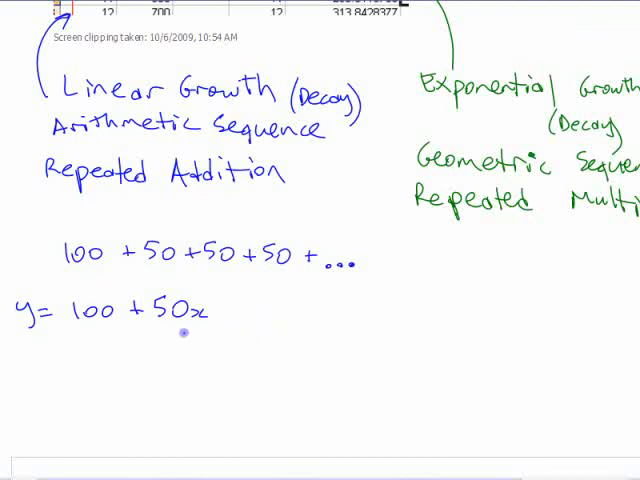
pyautogui.moveTo(256, 344)
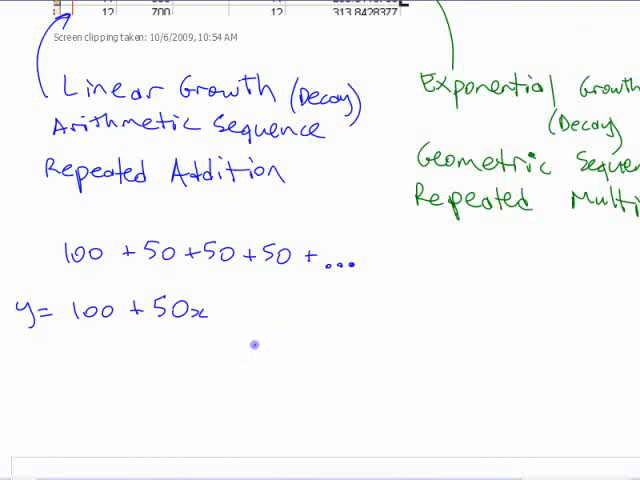